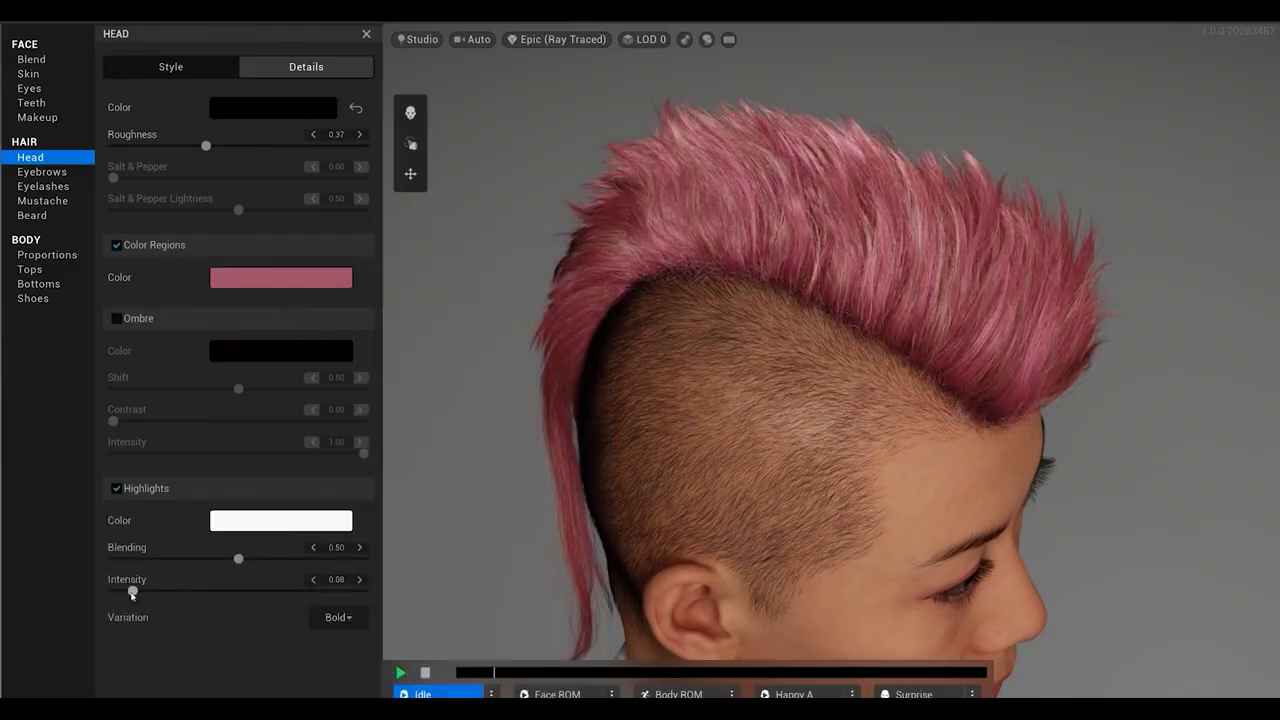
- Open the bald CyberViking MetaHuman and raise its Face > Skin texture to about 0.92
left_click(28, 283)
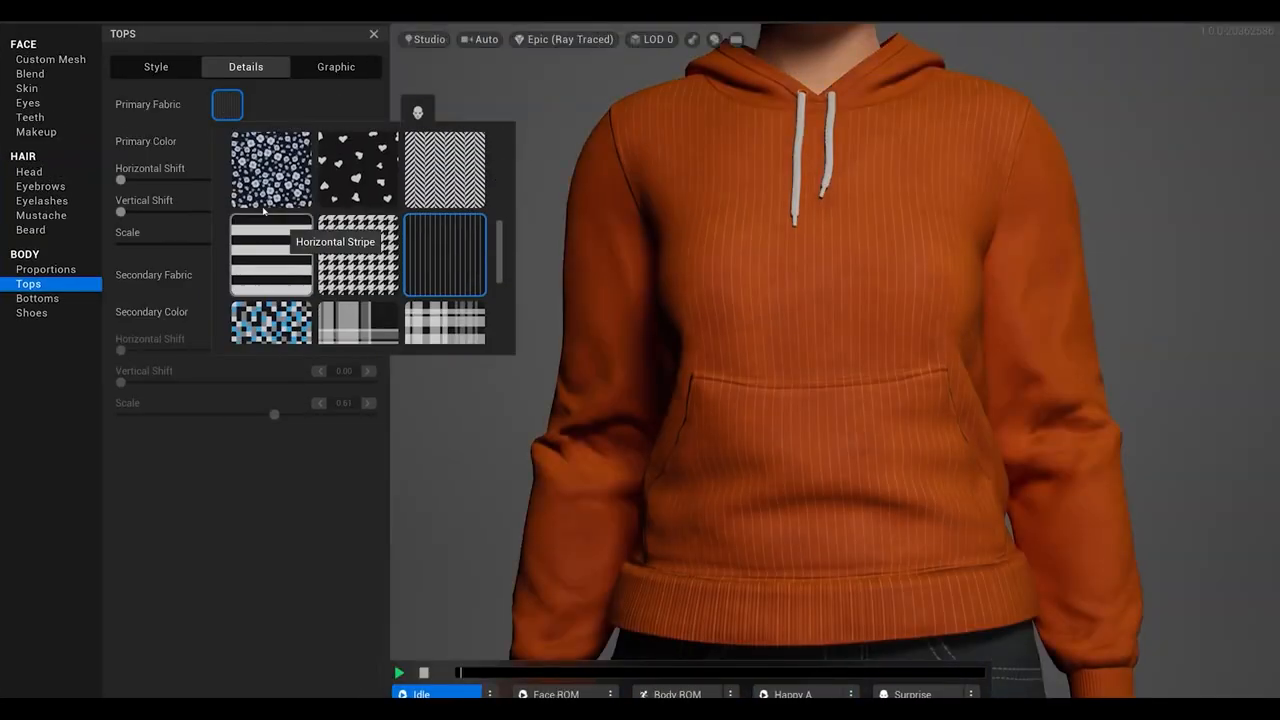
left_click(335, 66)
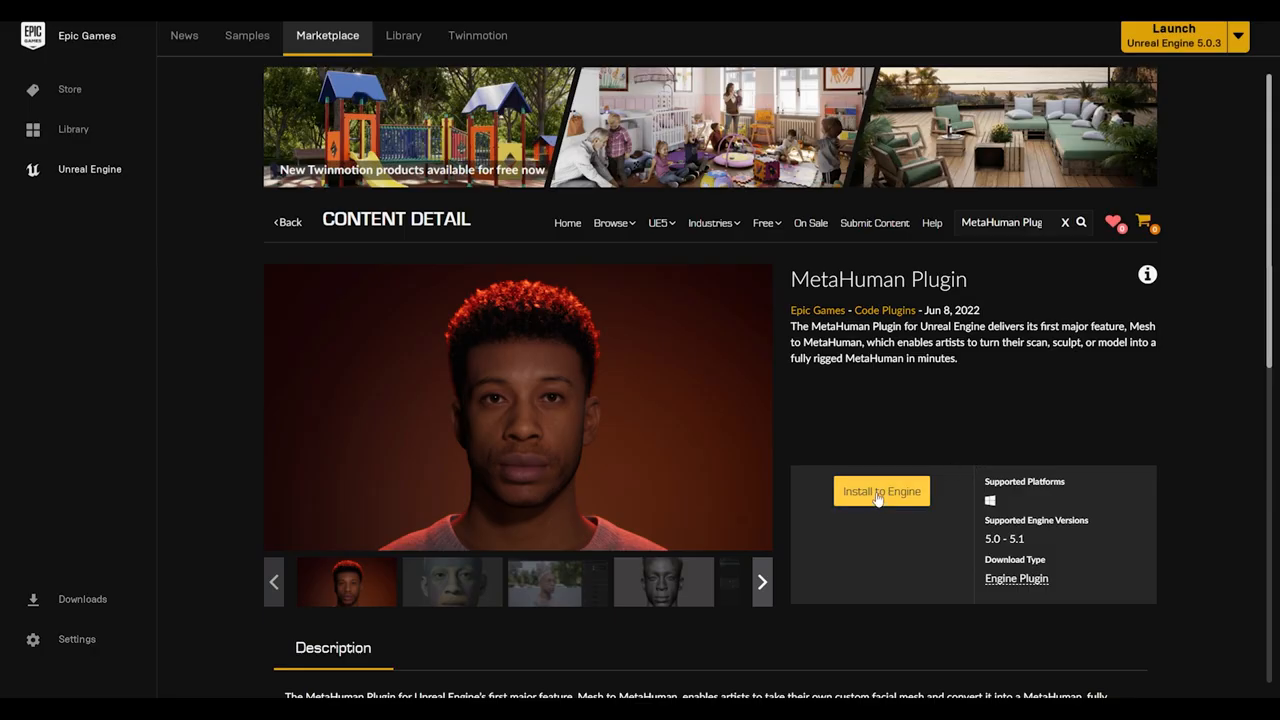
left_click(881, 491)
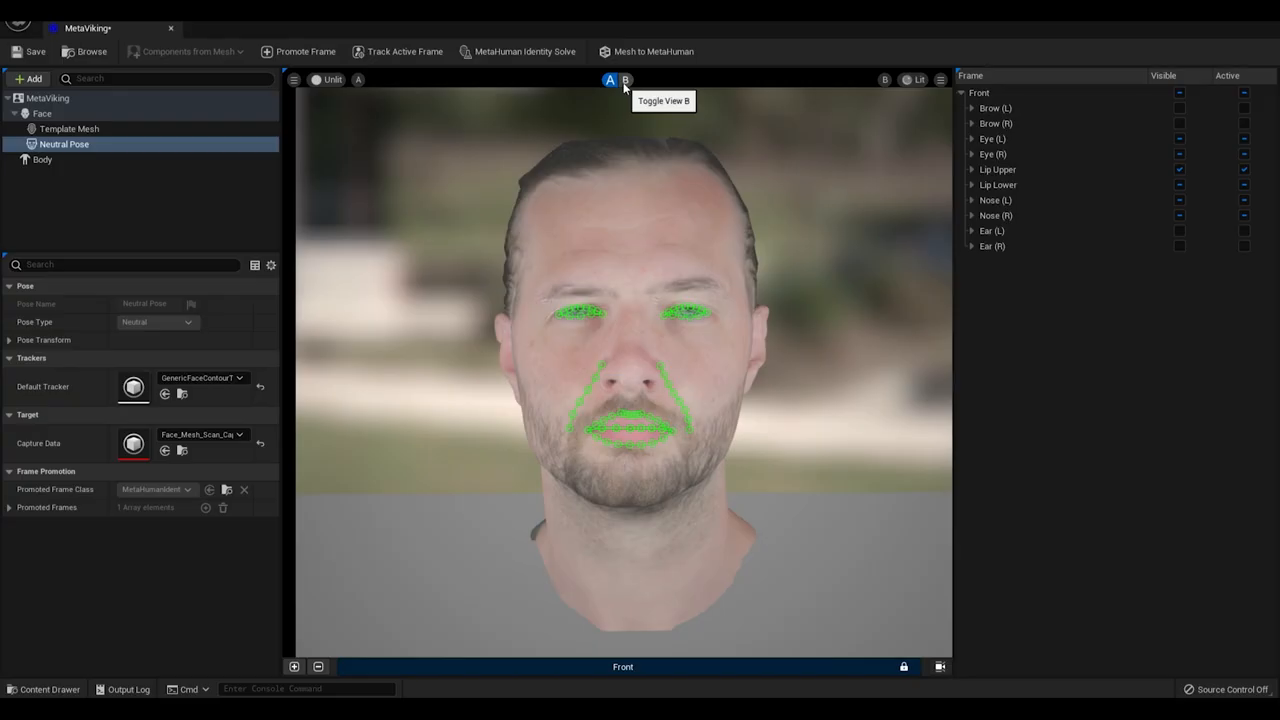
left_click(625, 80)
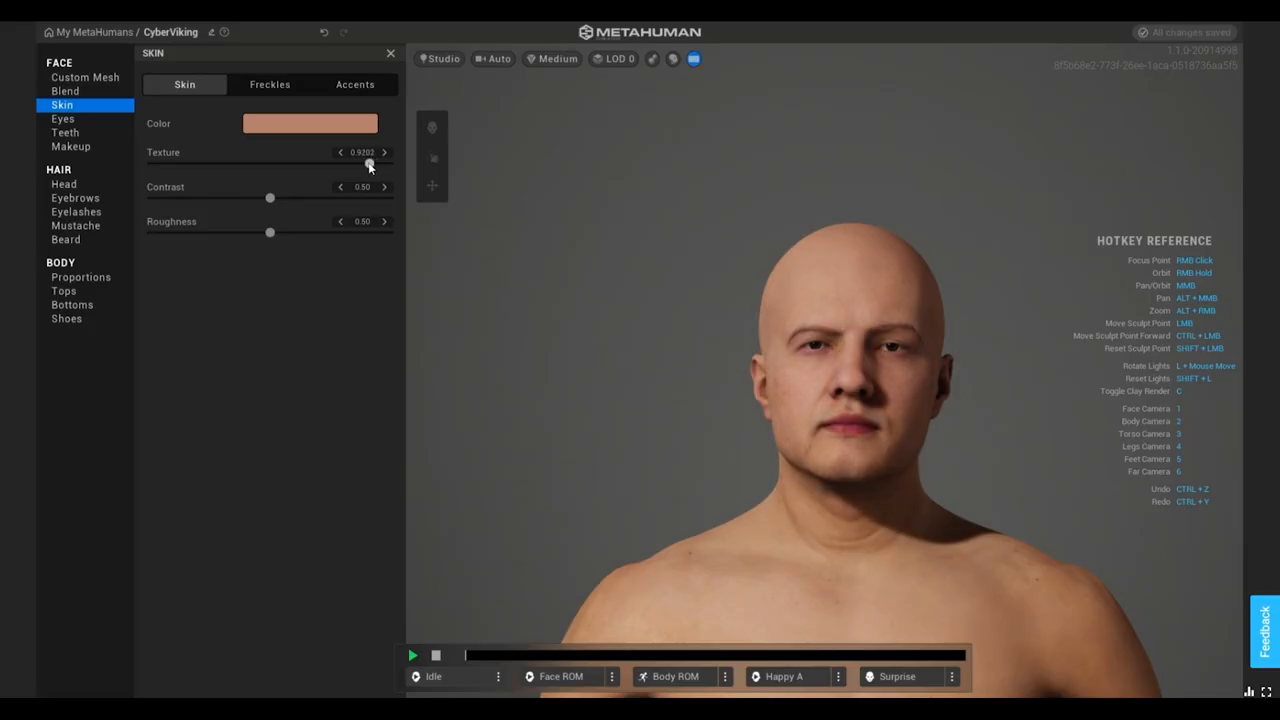
- Give CyberViking a blue-grey eye preset, then scroll the Create tab's preset characters
left_click(62, 118)
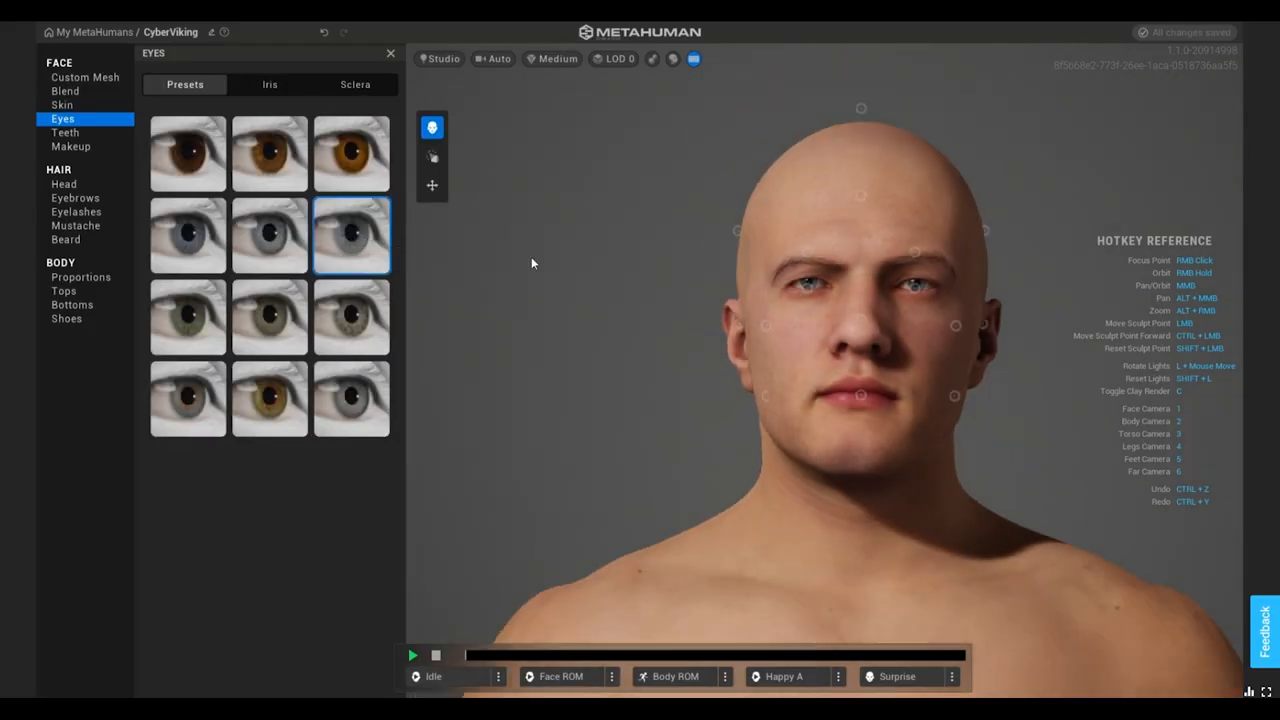
left_click(63, 184)
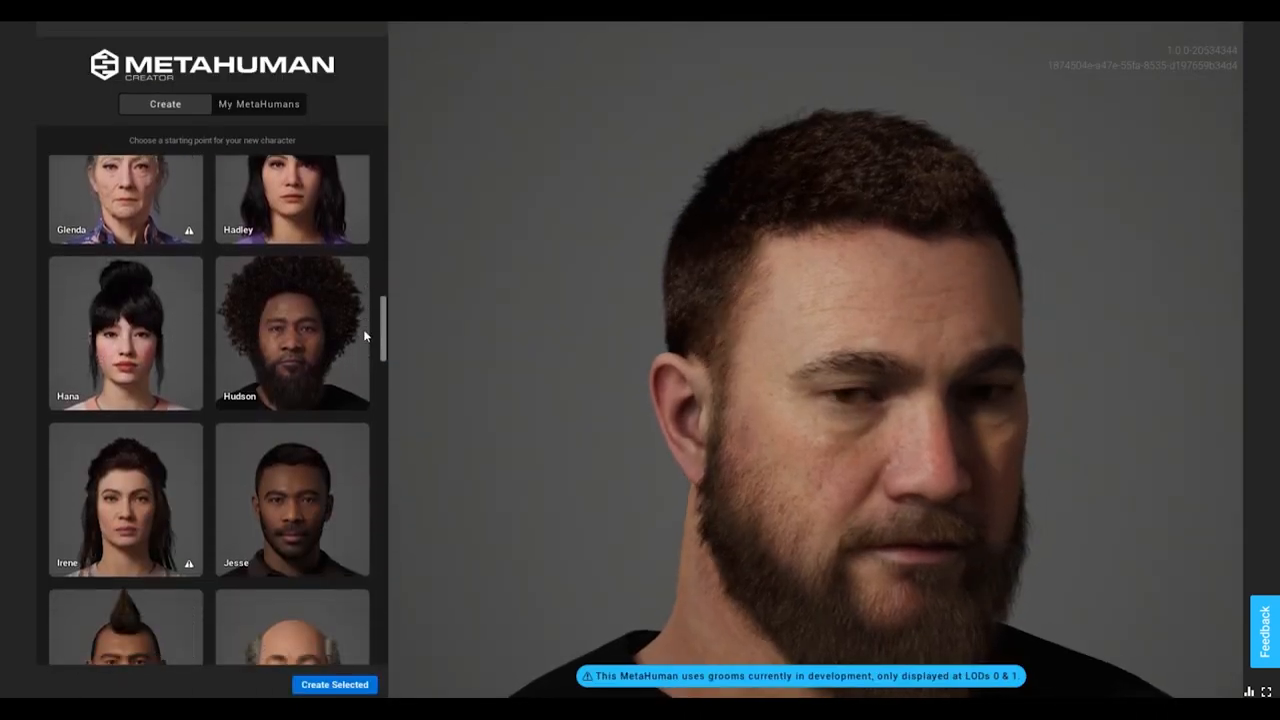
scroll("down", 3)
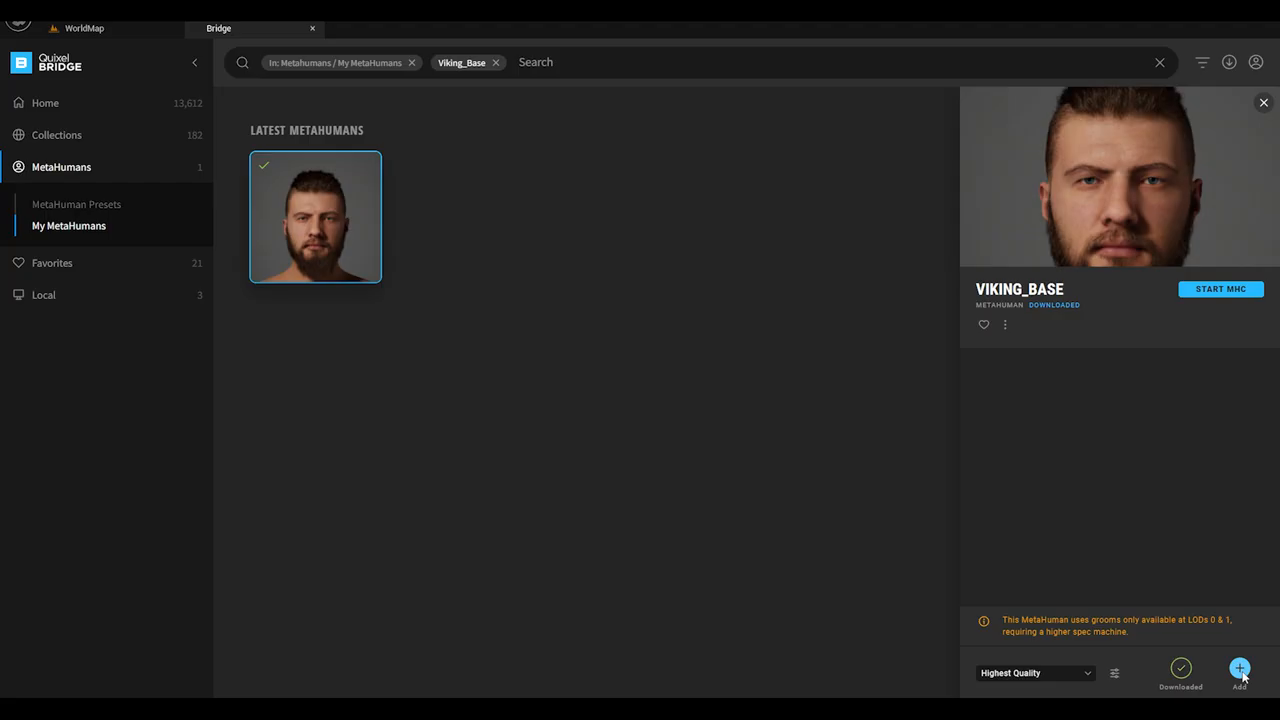
- Add VIKING_BASE from My MetaHumans in Bridge to the project
left_click(1239, 670)
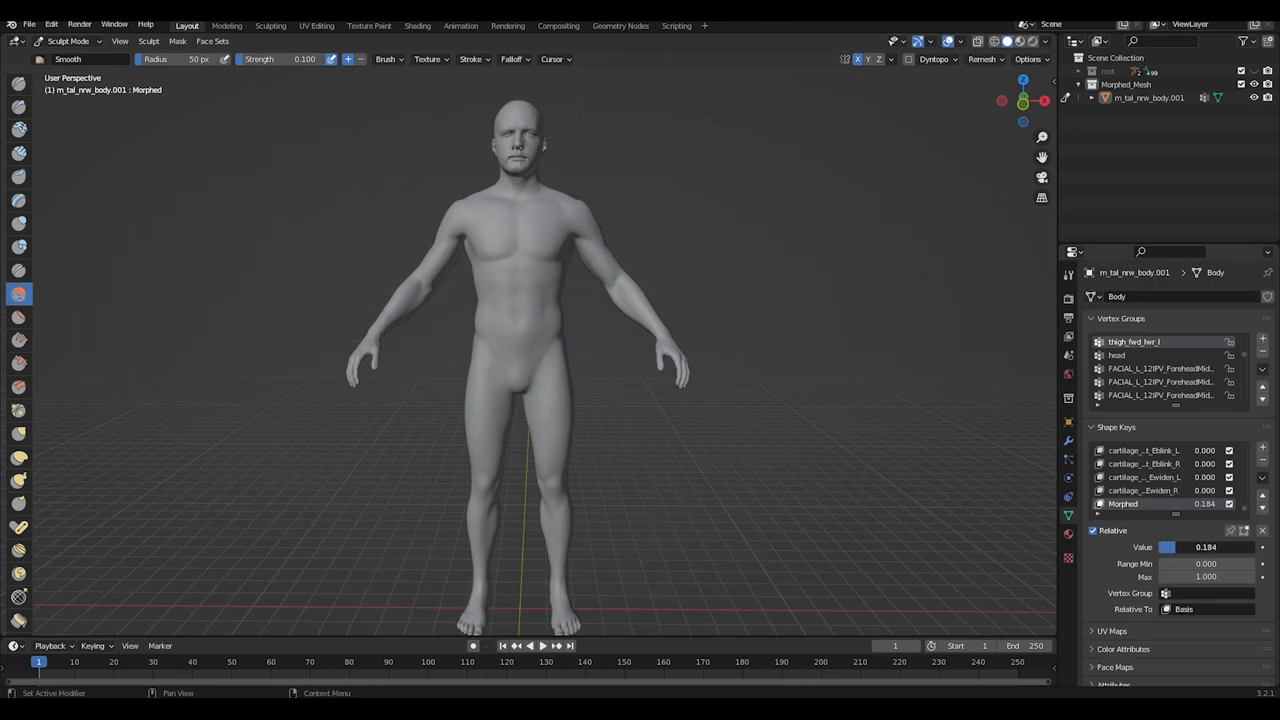
- Smooth the morphed body, then crease sharper abs into the High_Poly torso
left_click_drag(1150, 547, 1210, 547)
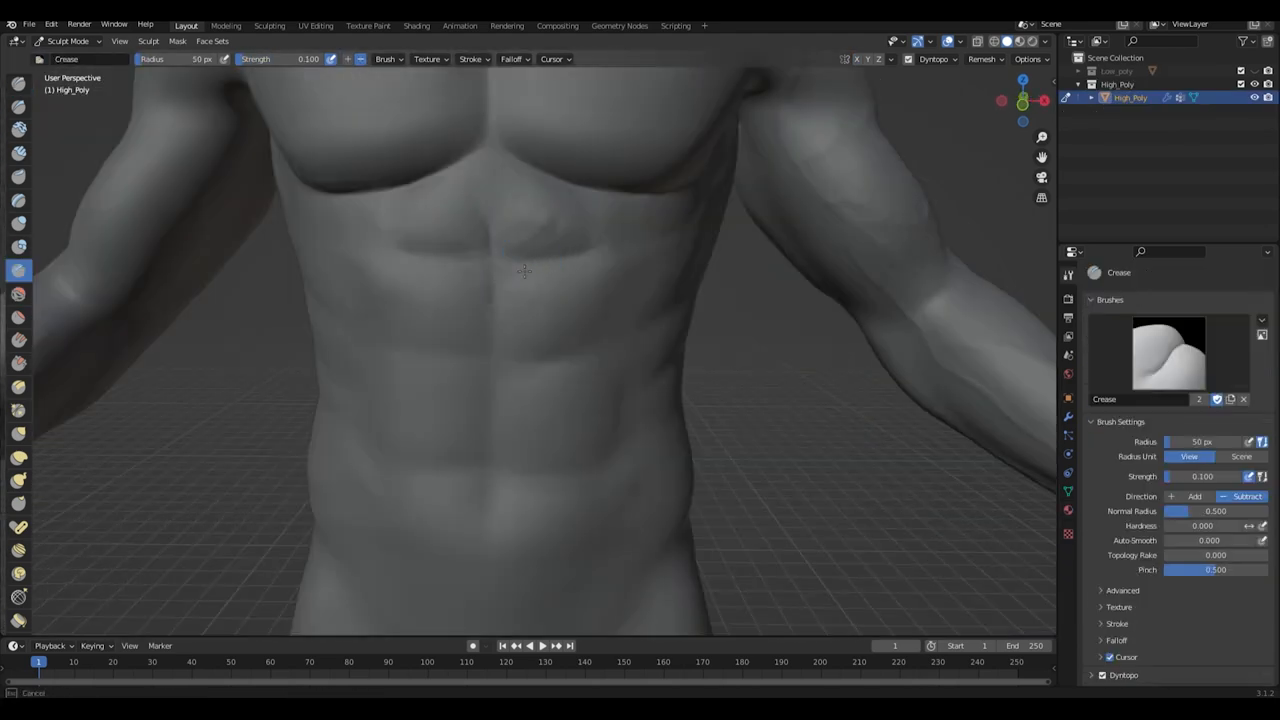
left_click(18, 293)
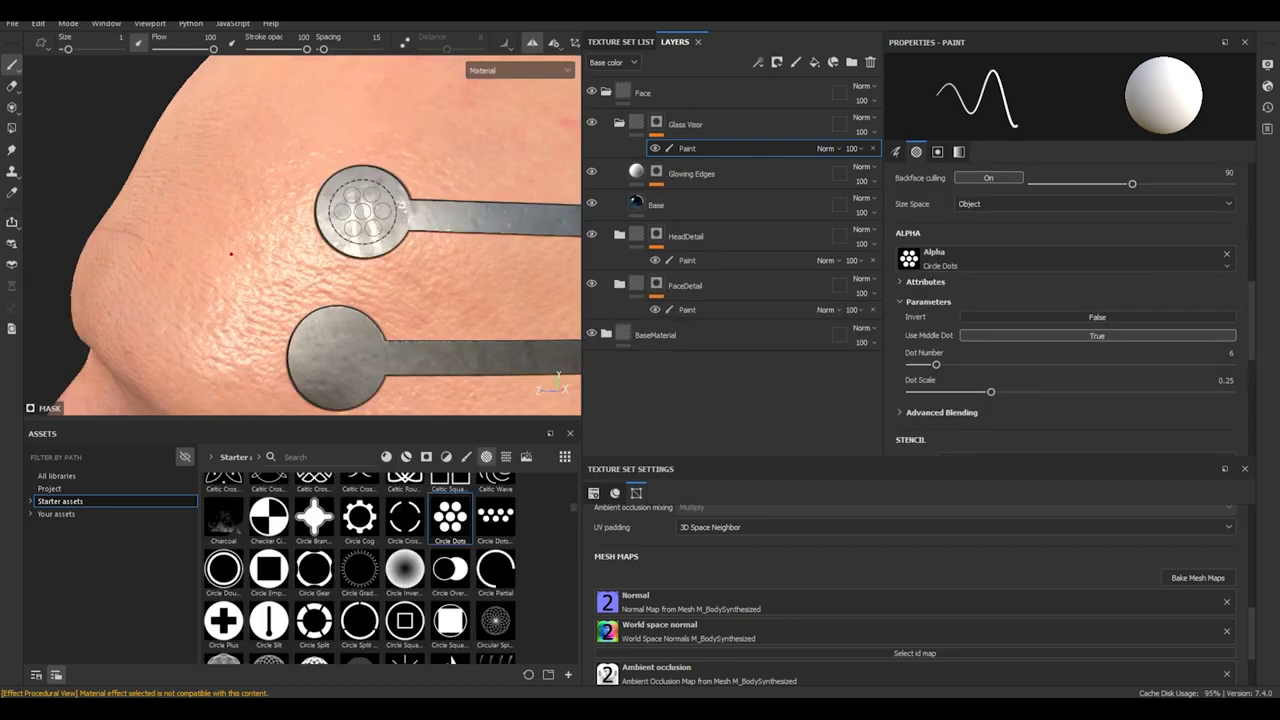
- Stamp the Circle Dots alpha onto the Glass Visor Paint layer's face plate
left_click(365, 210)
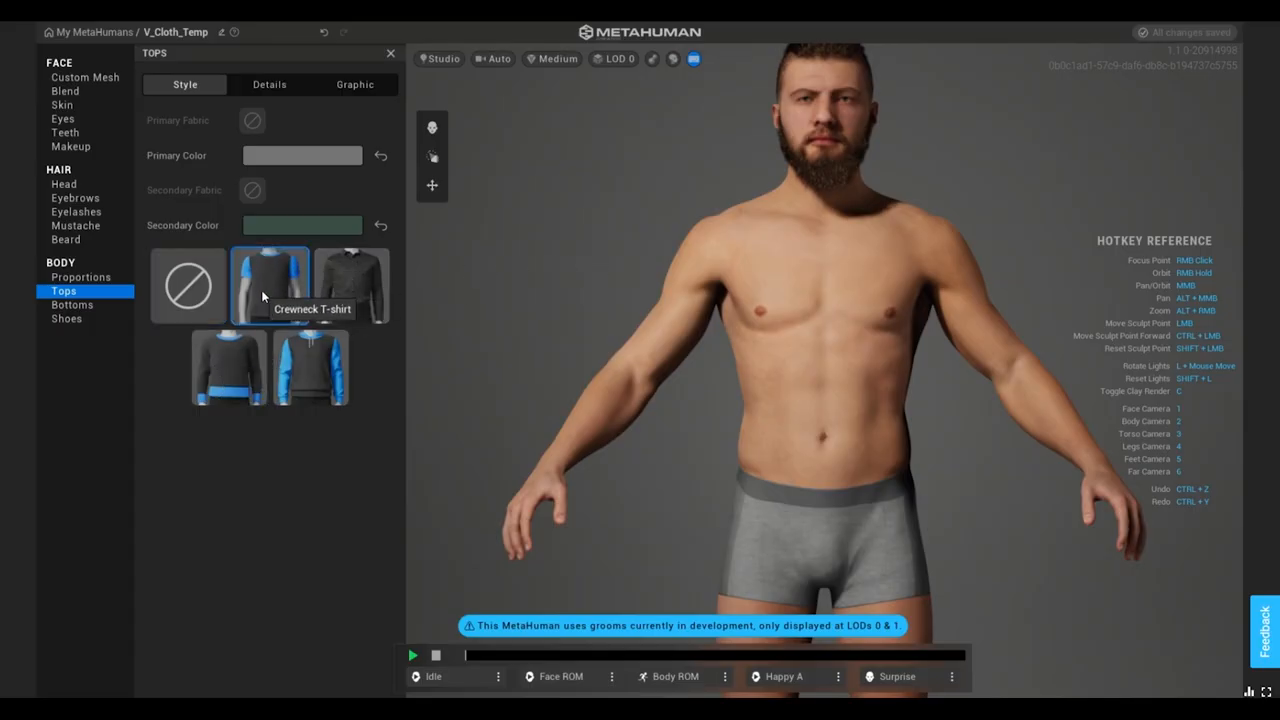
- Dress V_Cloth_Temp in a Crewneck T-shirt and Yoga Pants Mid Thigh Length, after trying Cargo Pants
left_click(269, 284)
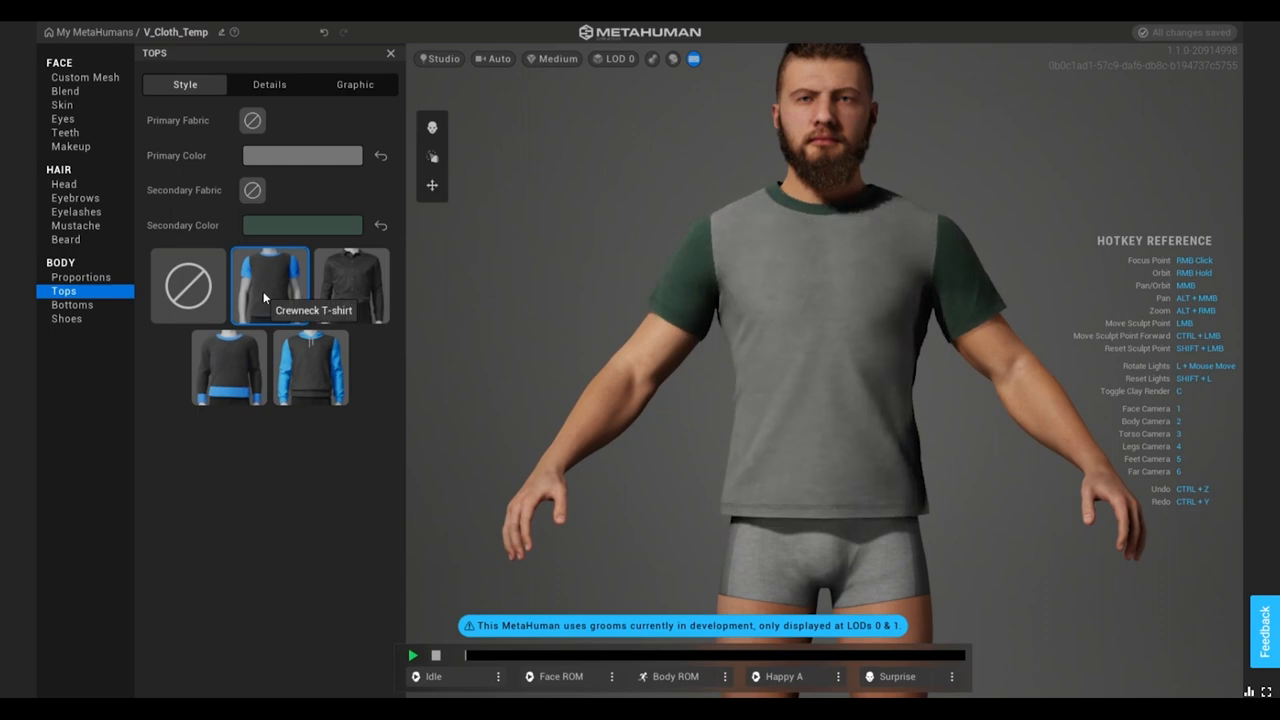
left_click(72, 304)
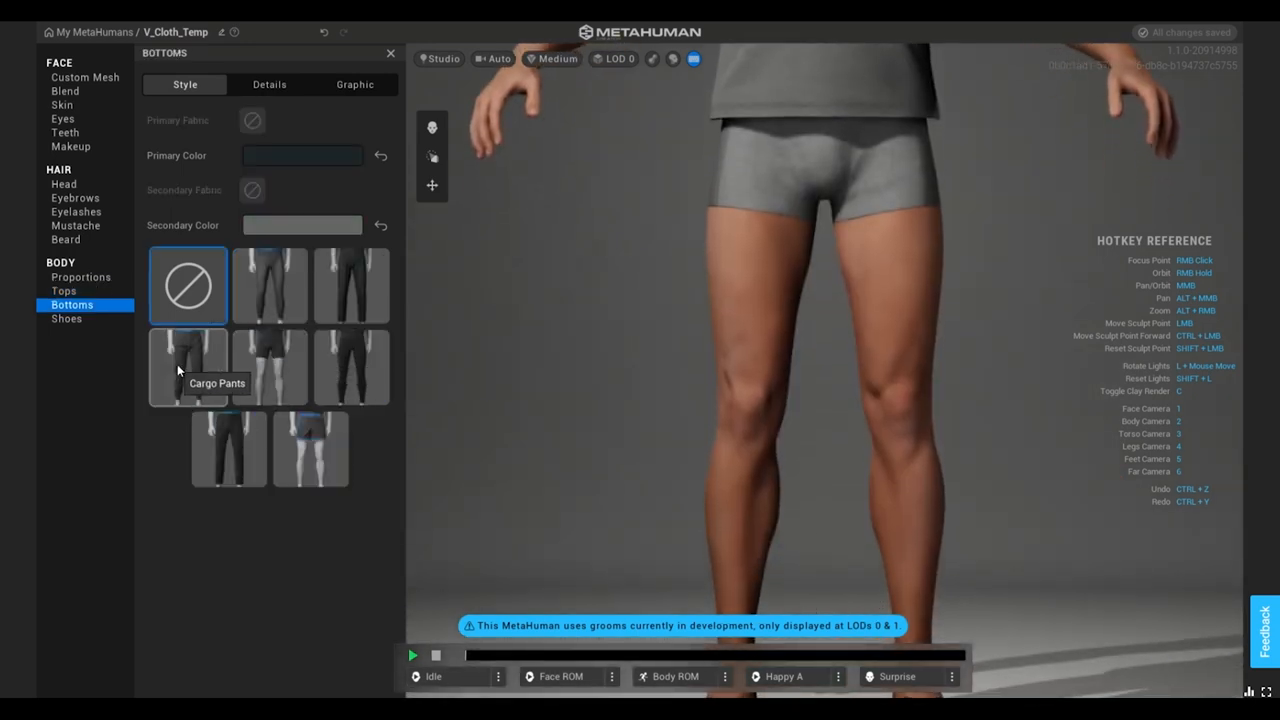
left_click(188, 368)
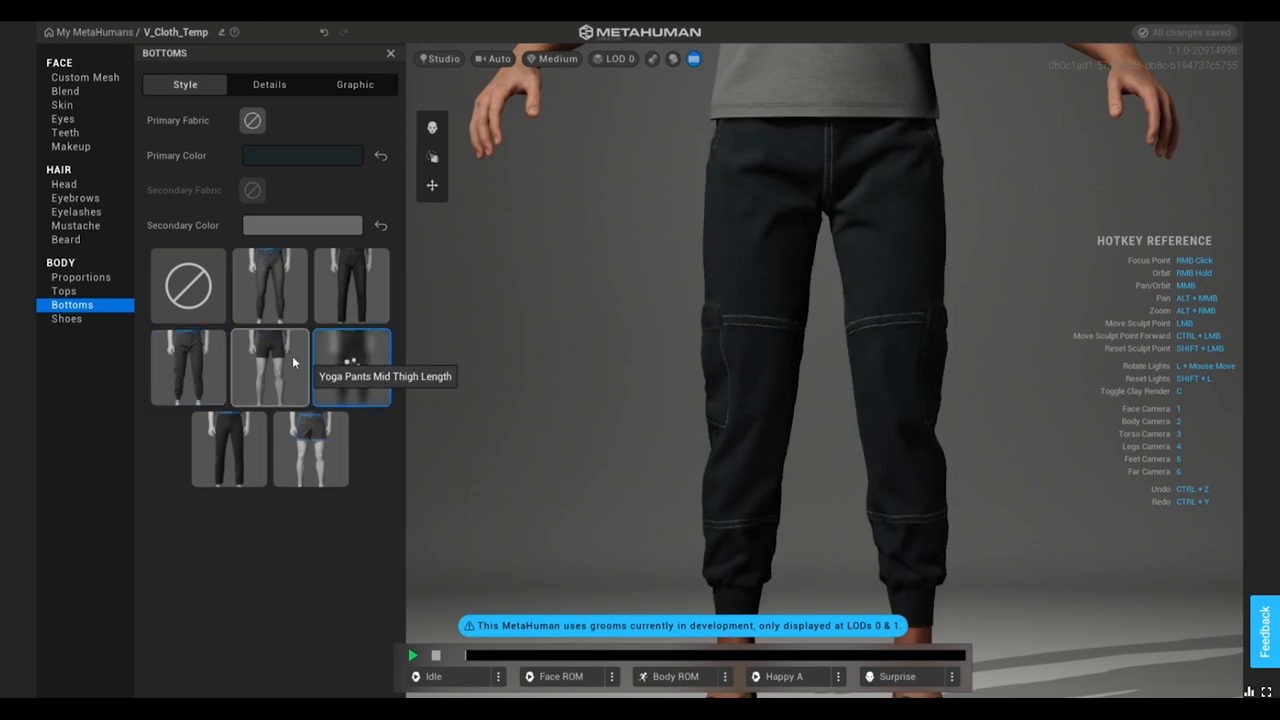
left_click(269, 367)
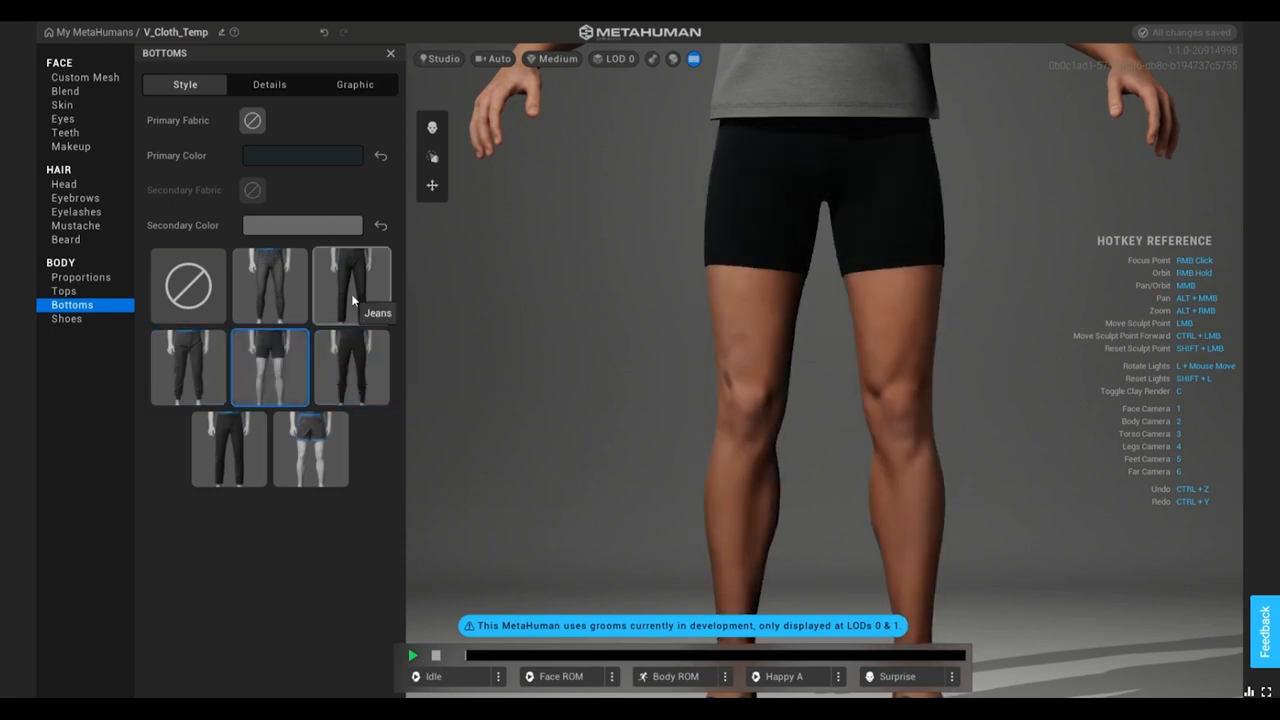
left_click(66, 318)
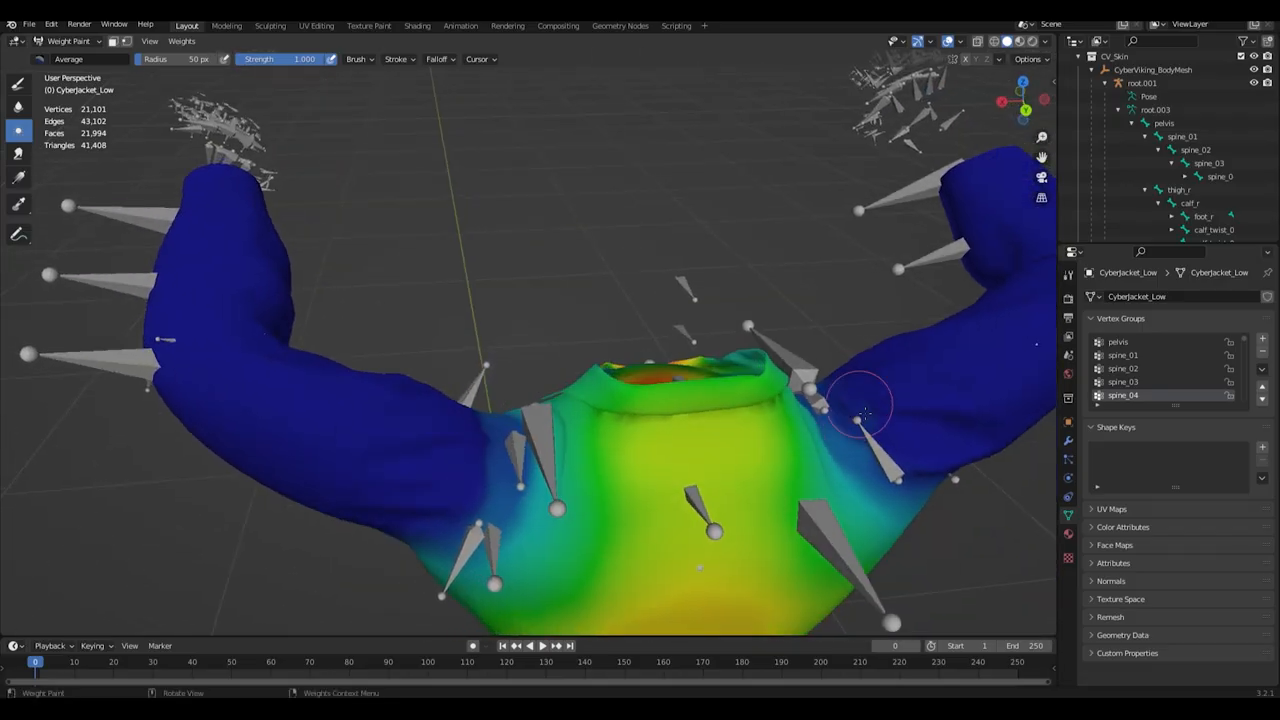
left_click_drag(865, 415, 820, 480)
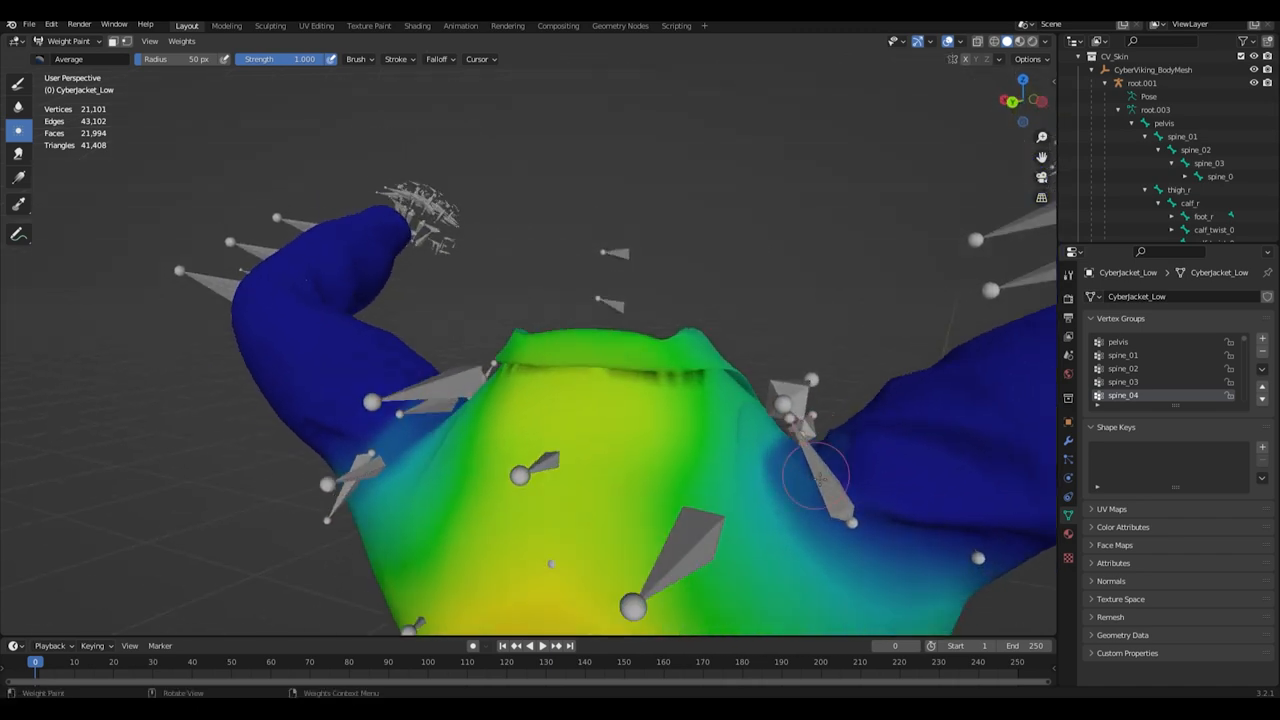